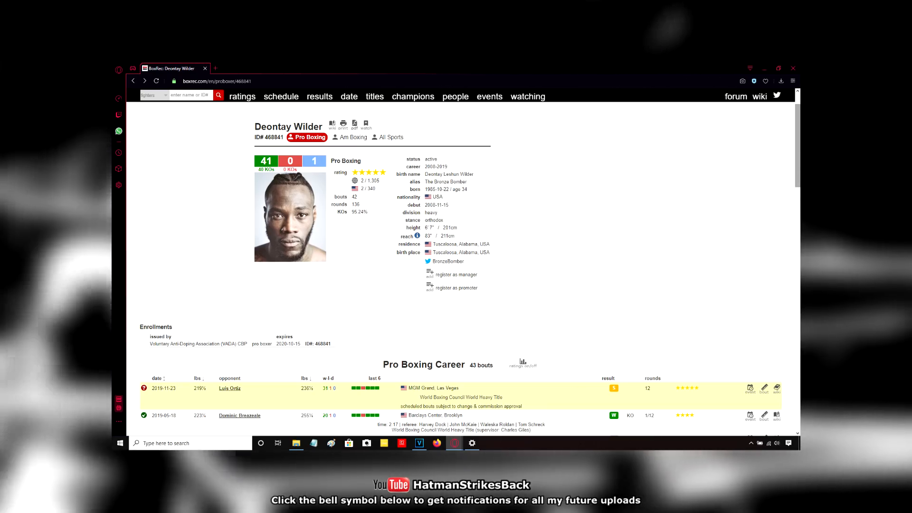
pyautogui.click(229, 387)
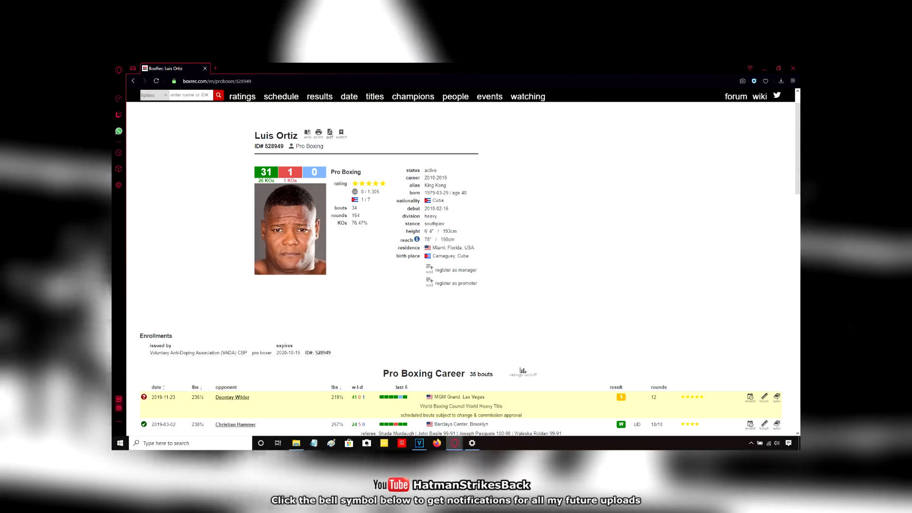
pyautogui.click(232, 398)
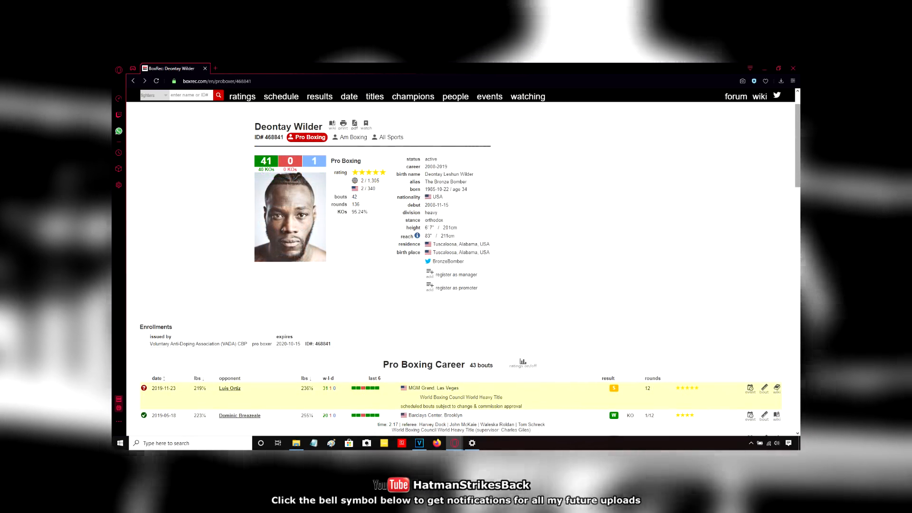